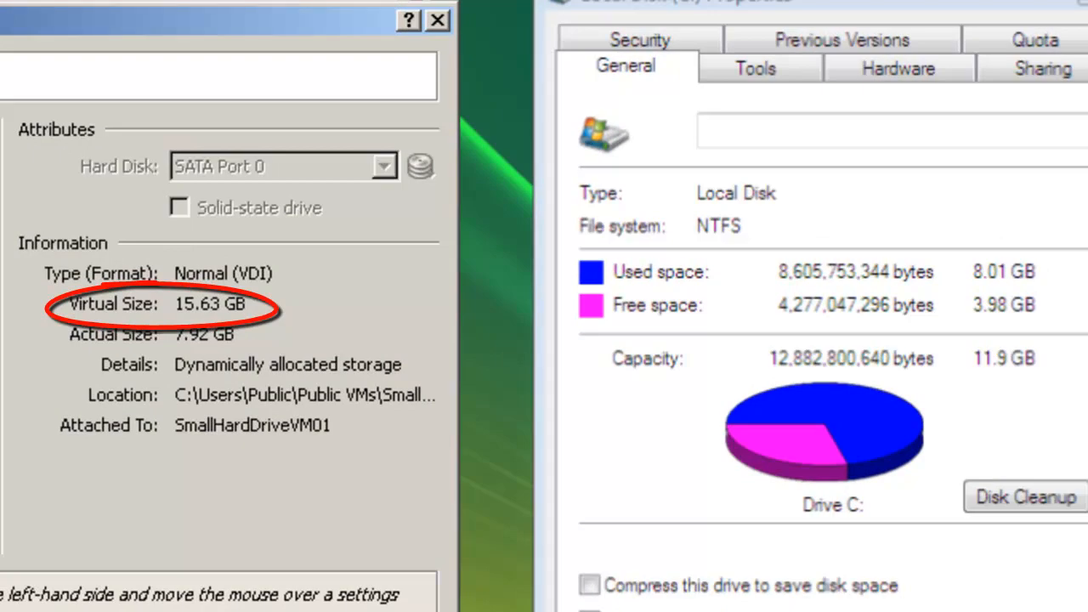
pyautogui.moveTo(565, 231)
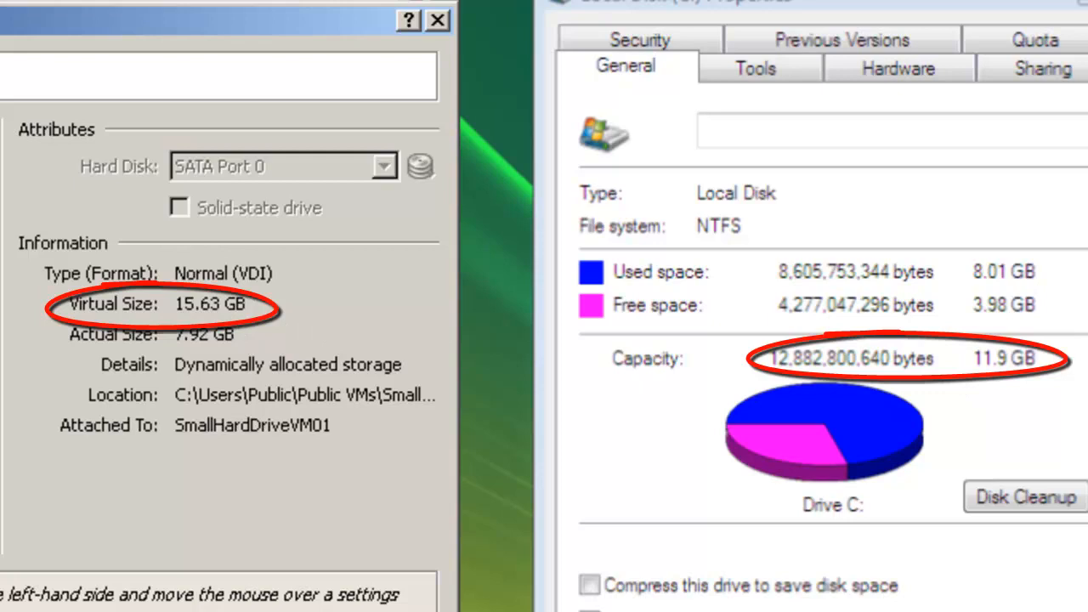
pyautogui.moveTo(1023, 388)
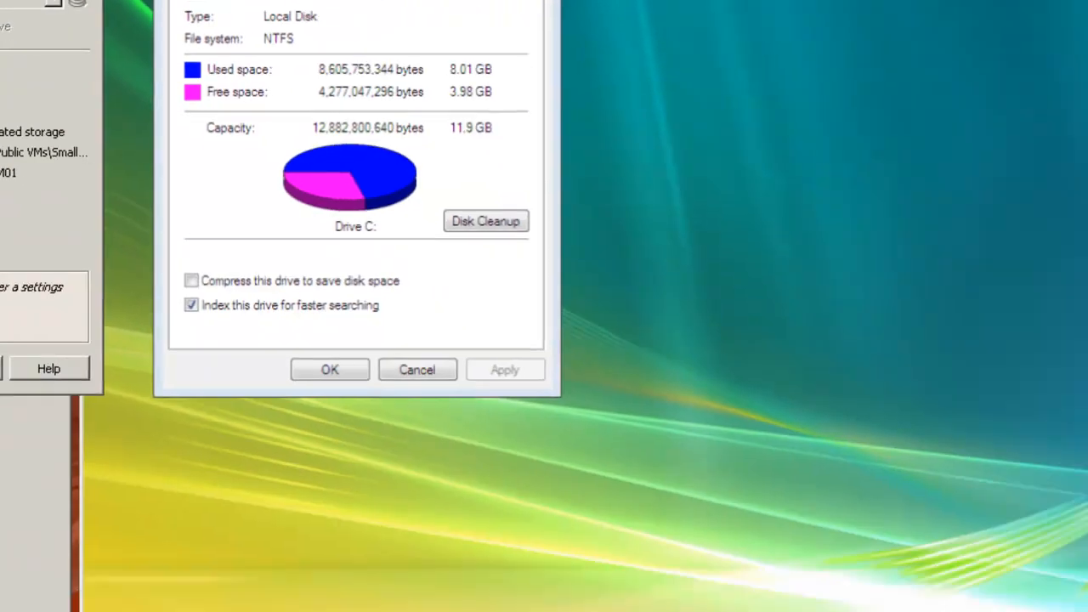
# Launch Computer Management from the Computer entry's Manage option and approve the UAC prompt
pyautogui.click(37, 591)
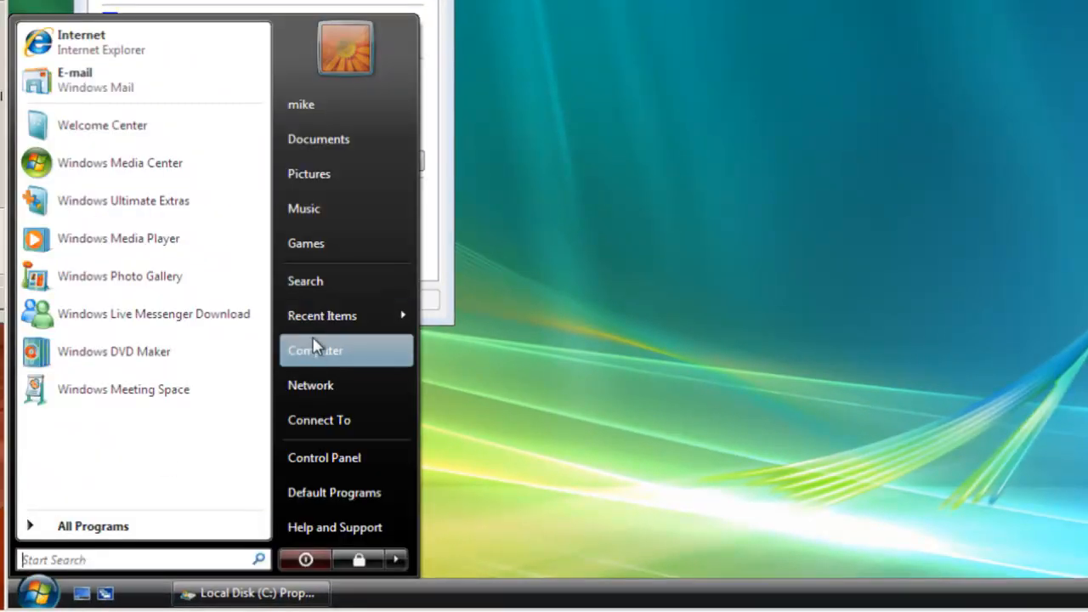
pyautogui.rightClick(314, 350)
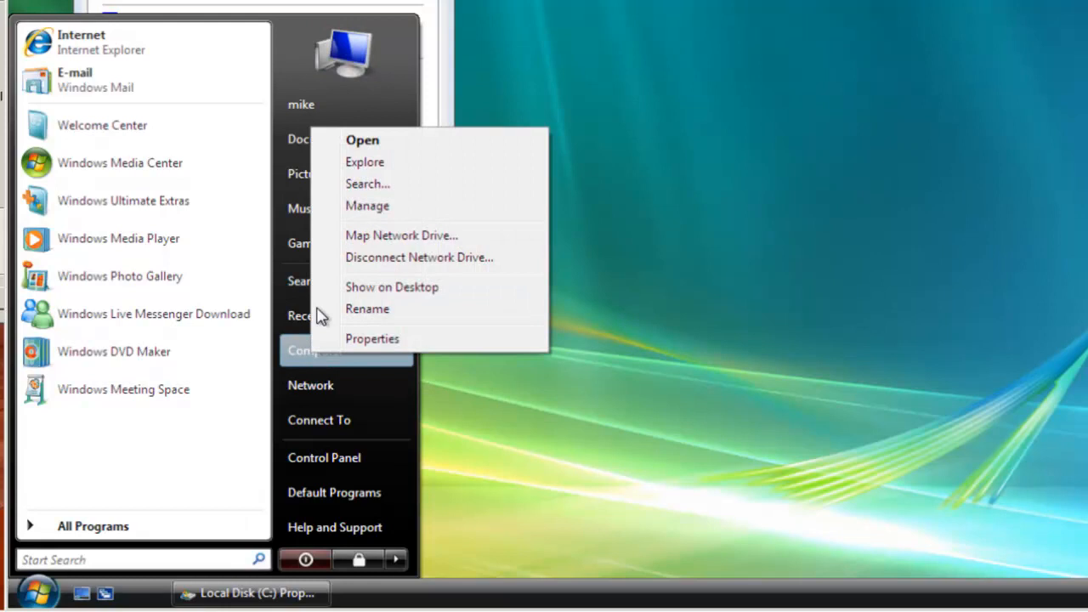
pyautogui.click(367, 206)
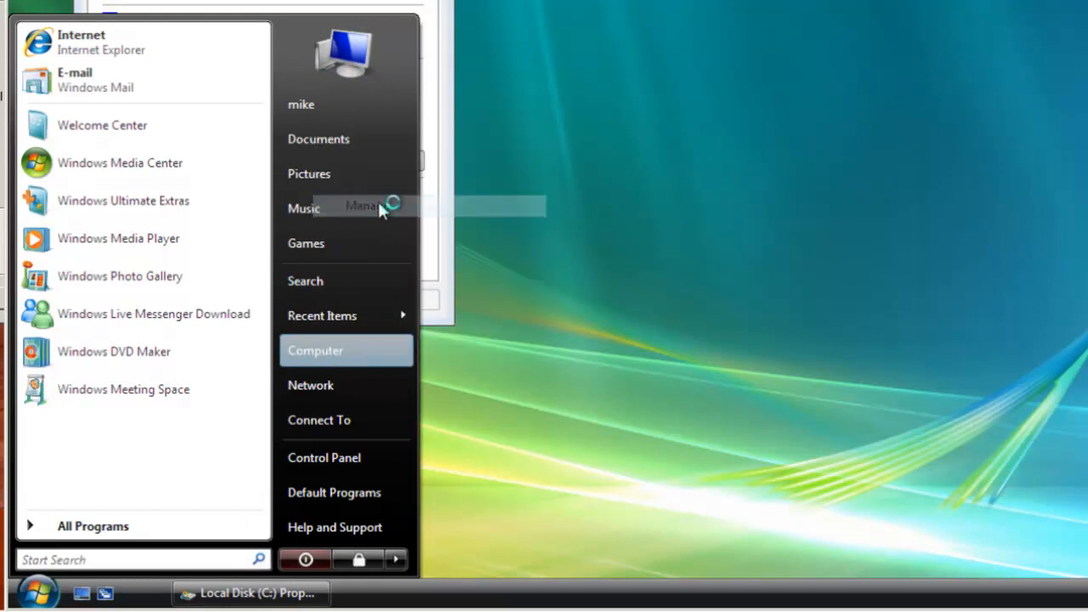
pyautogui.click(364, 206)
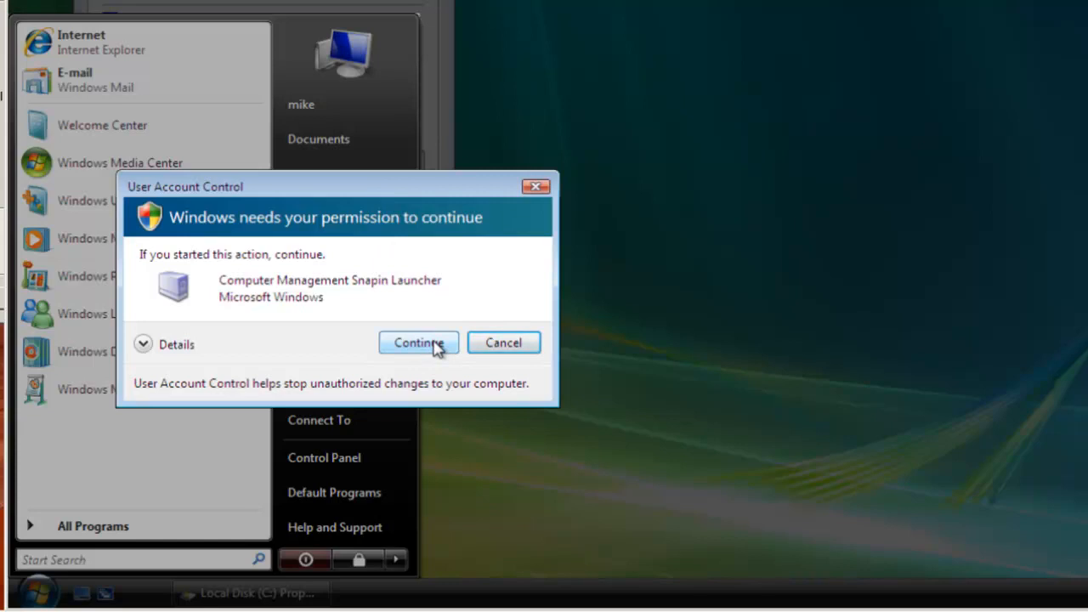
pyautogui.click(418, 343)
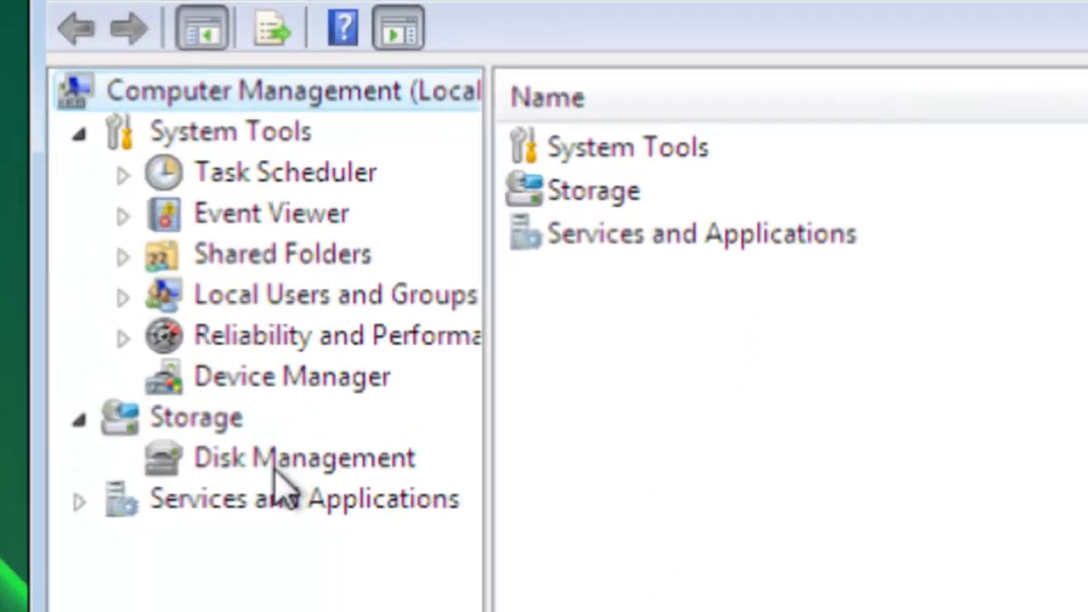
# Show Disk Management under Storage, revealing Disk 0 with 12.00 GB C: and 3.63 GB unallocated
pyautogui.click(302, 458)
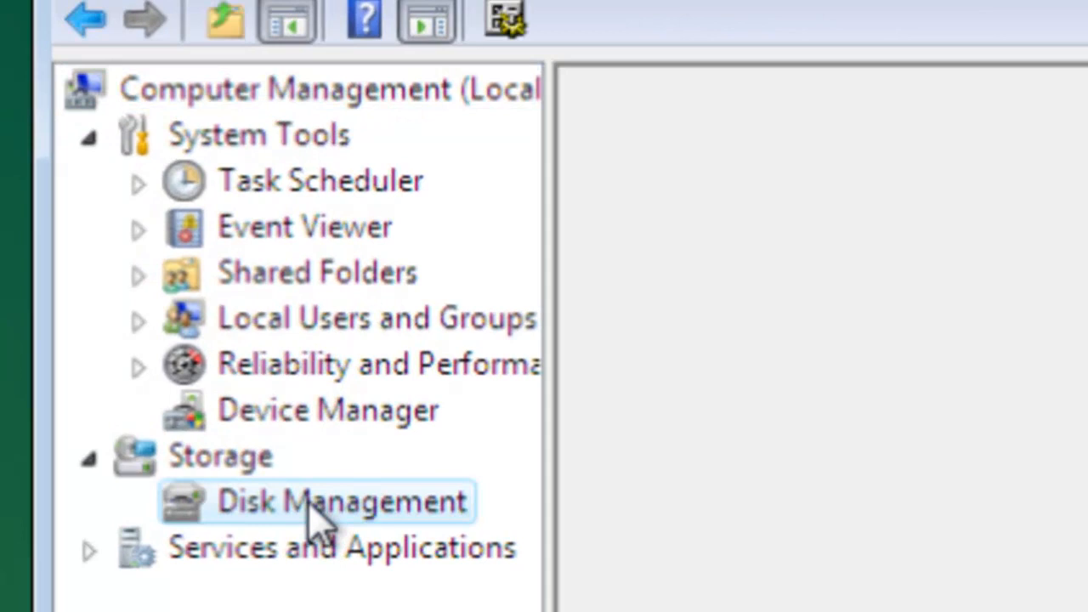
pyautogui.click(340, 500)
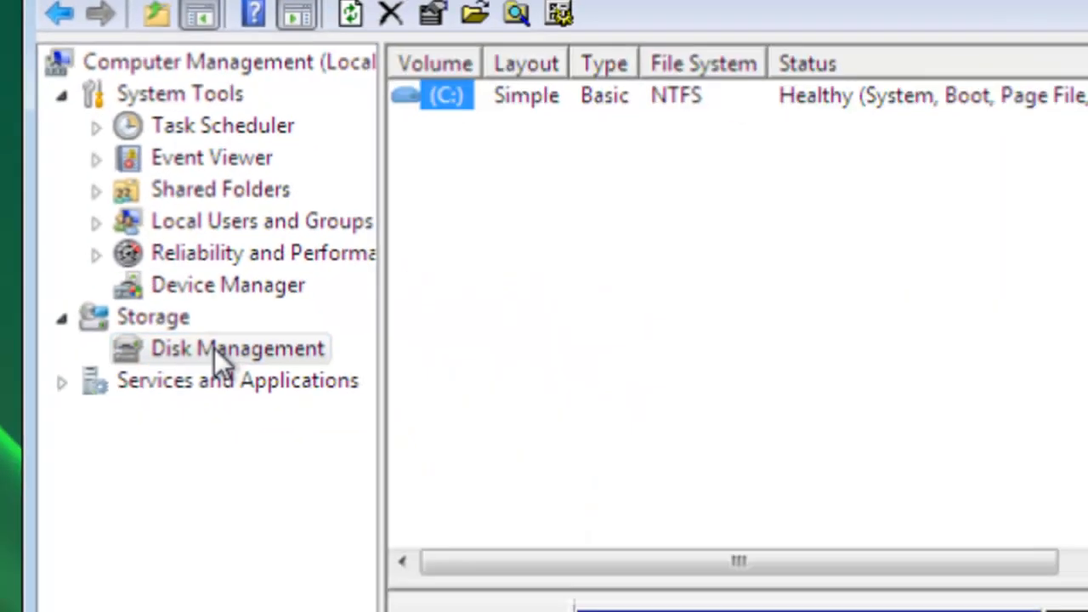
pyautogui.click(238, 347)
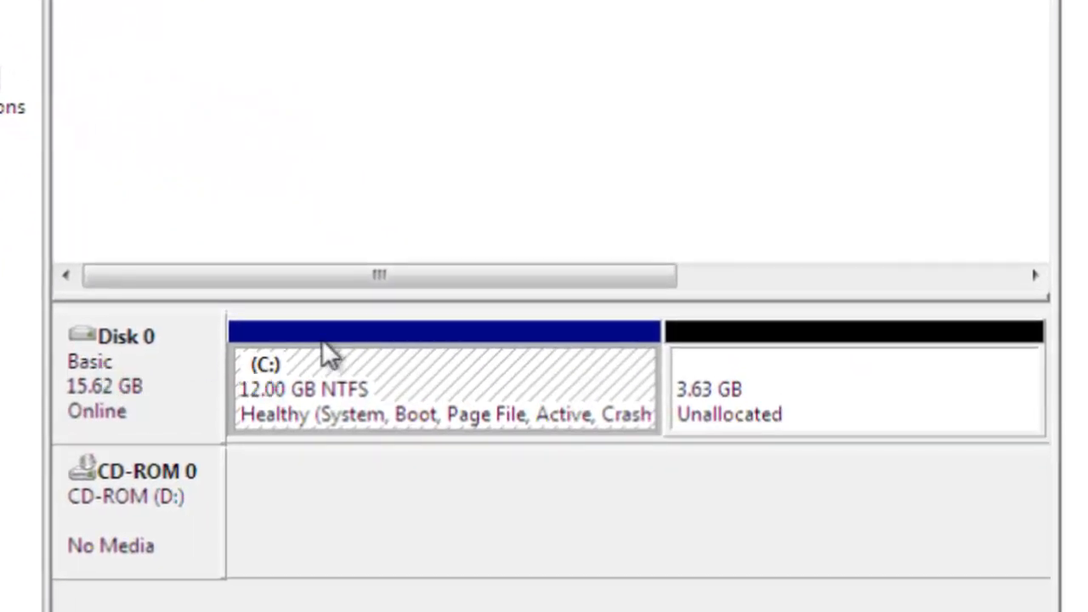
# Extend the C: volume through the Extend Volume Wizard using all 3712 MB of unallocated space
pyautogui.rightClick(323, 357)
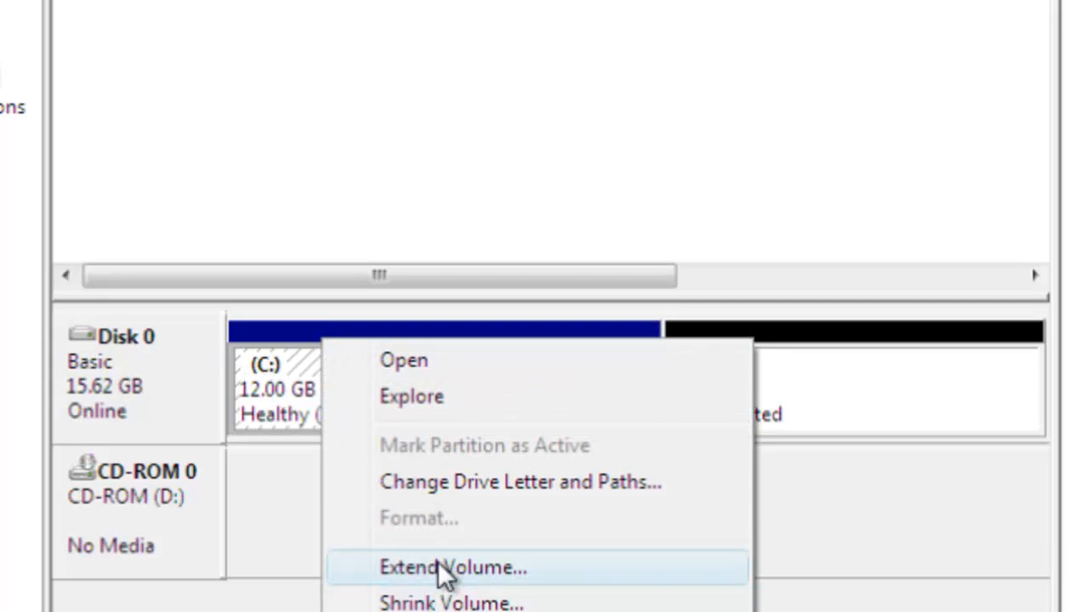
pyautogui.click(452, 568)
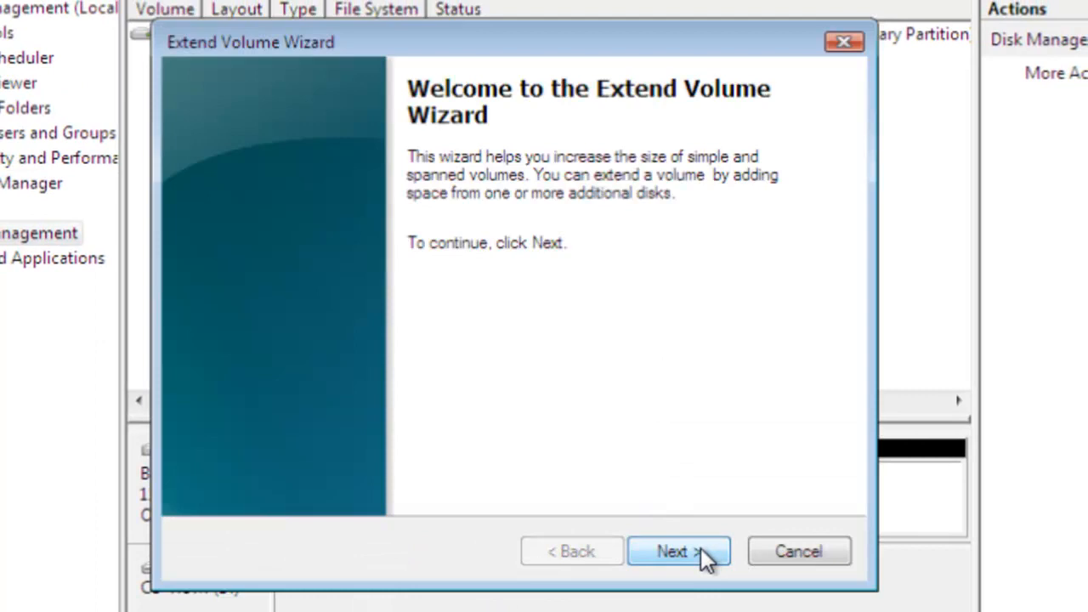
pyautogui.click(676, 551)
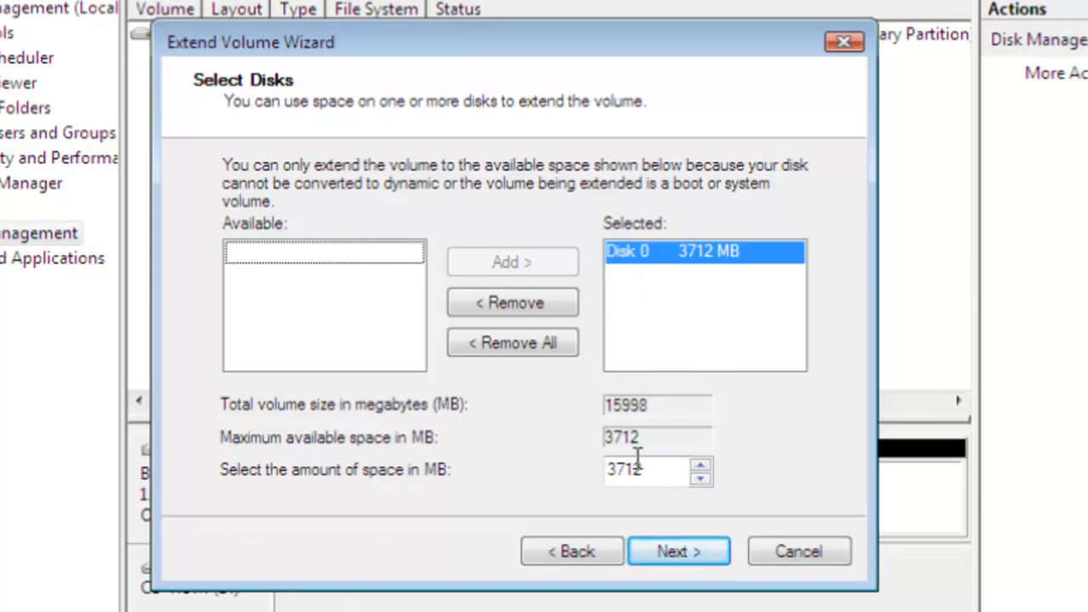
pyautogui.click(678, 551)
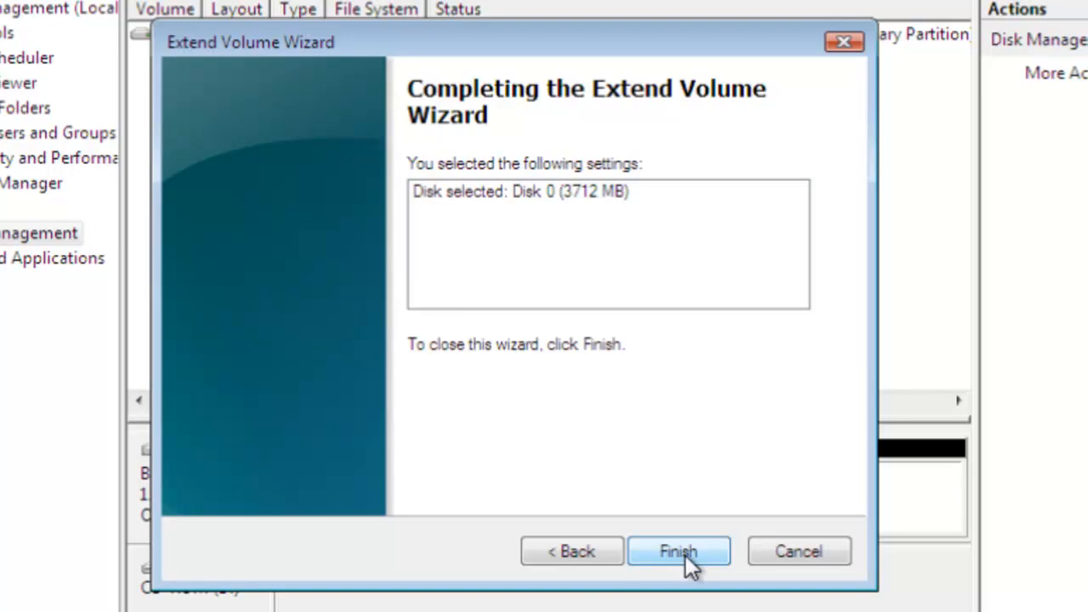
pyautogui.click(679, 551)
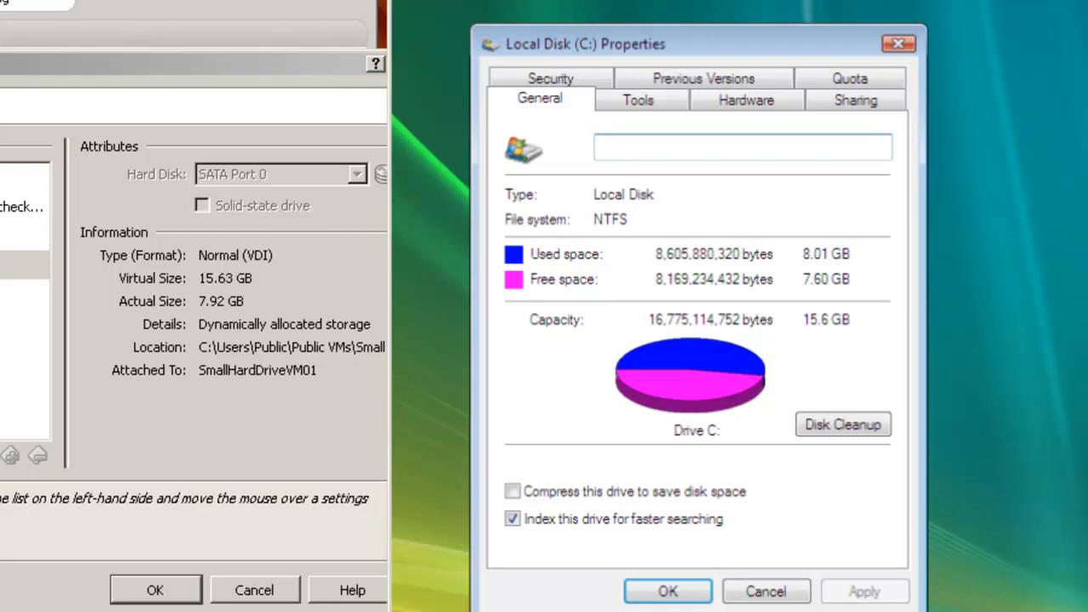
# Check Local Disk (C:) Properties now reports 15.6 GB capacity
pyautogui.click(741, 147)
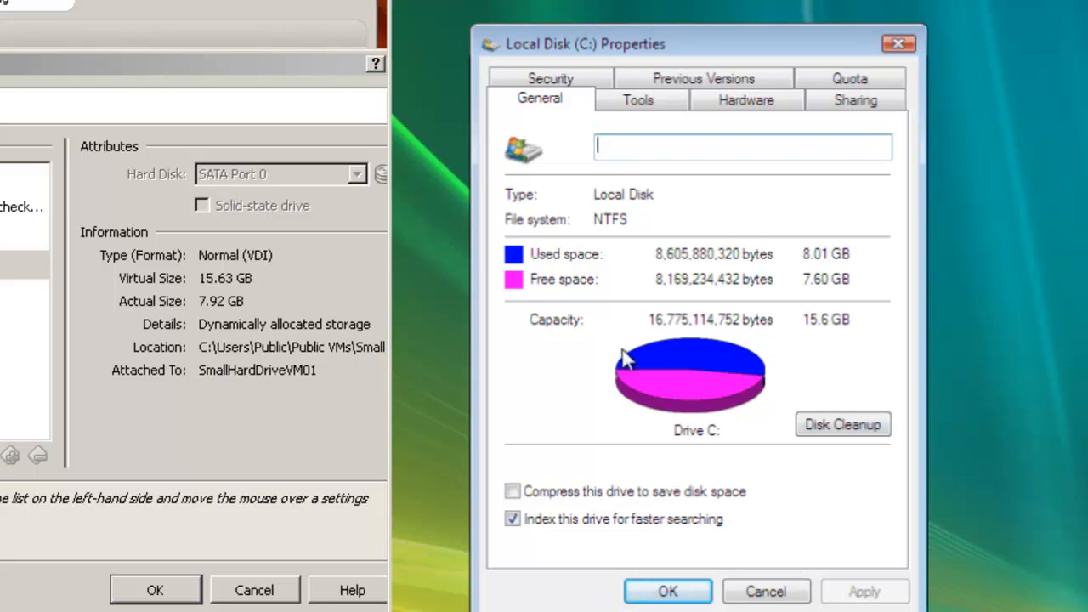
pyautogui.moveTo(837, 327)
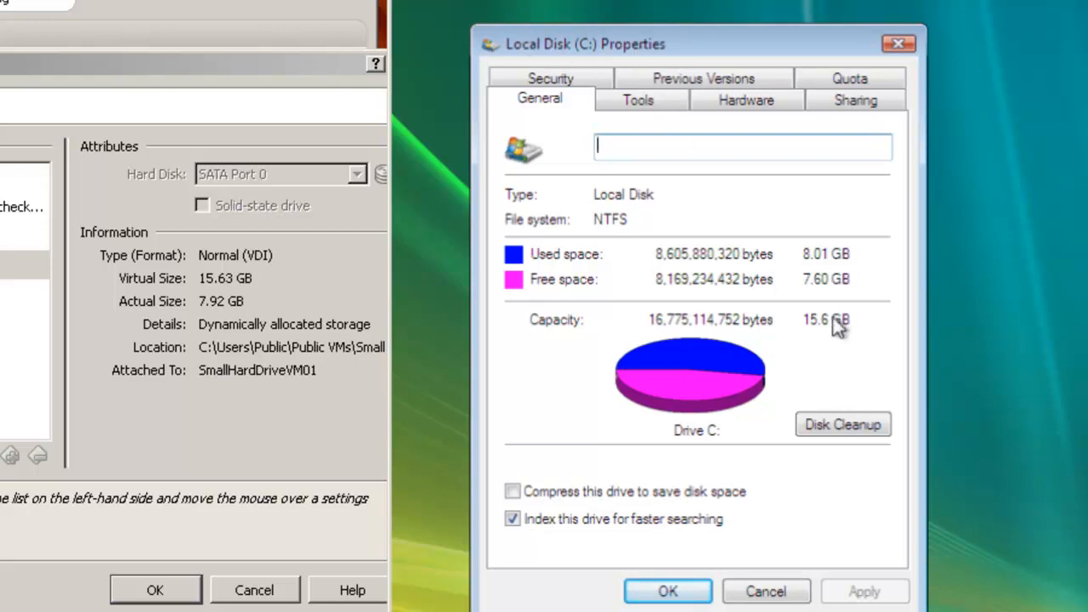
pyautogui.moveTo(592, 289)
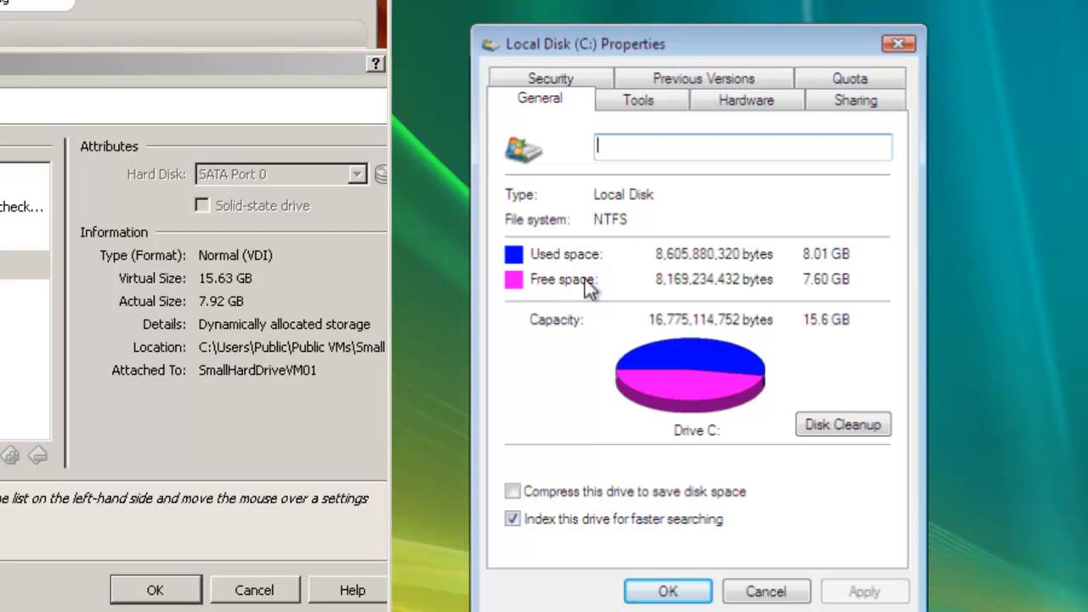
pyautogui.moveTo(417, 299)
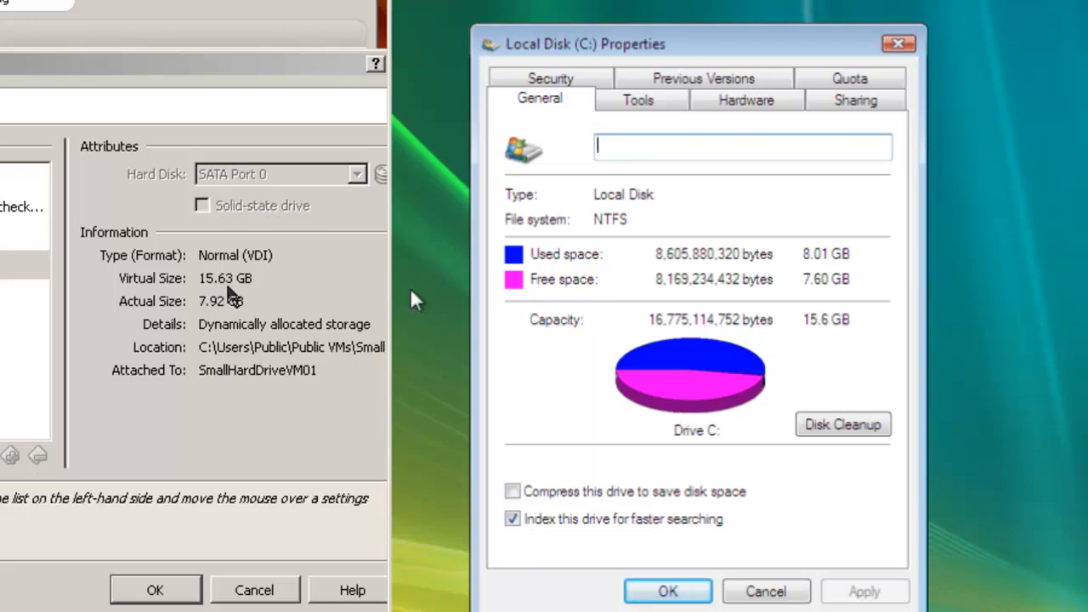
pyautogui.moveTo(377, 391)
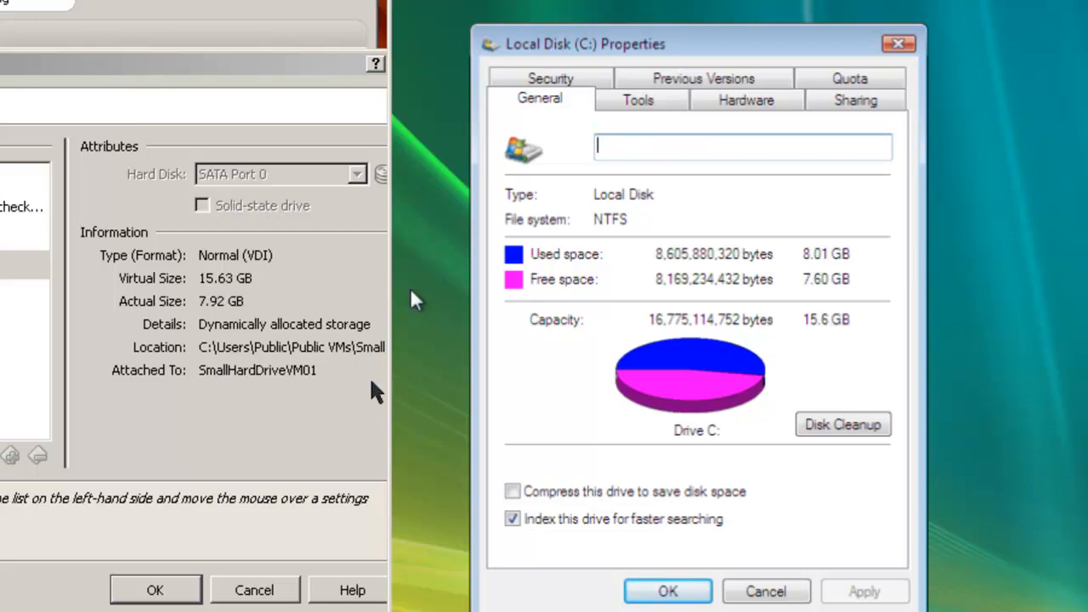
pyautogui.moveTo(429, 466)
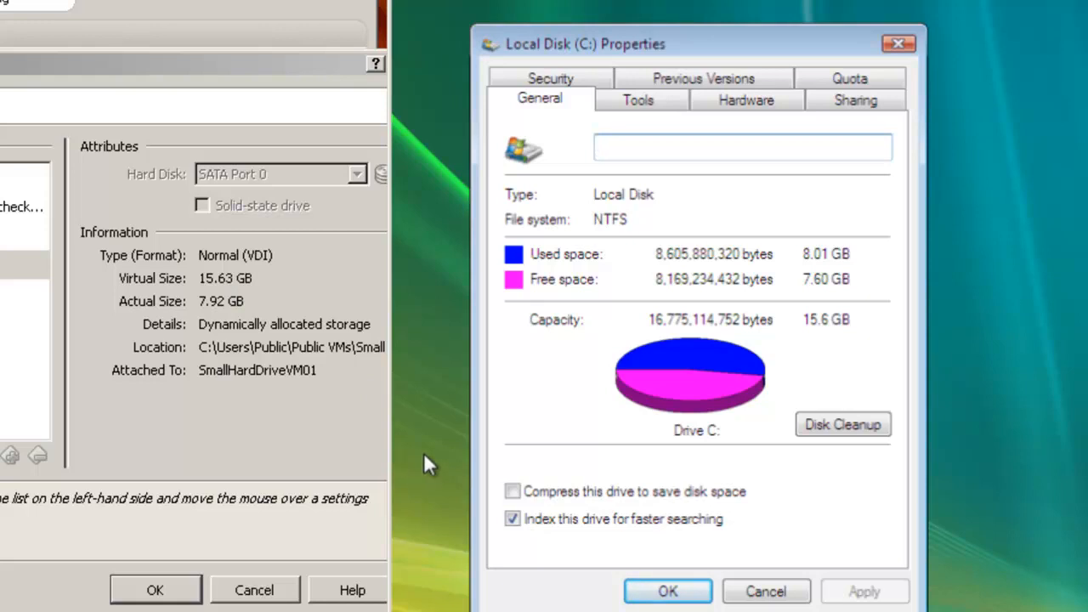
pyautogui.moveTo(602, 442)
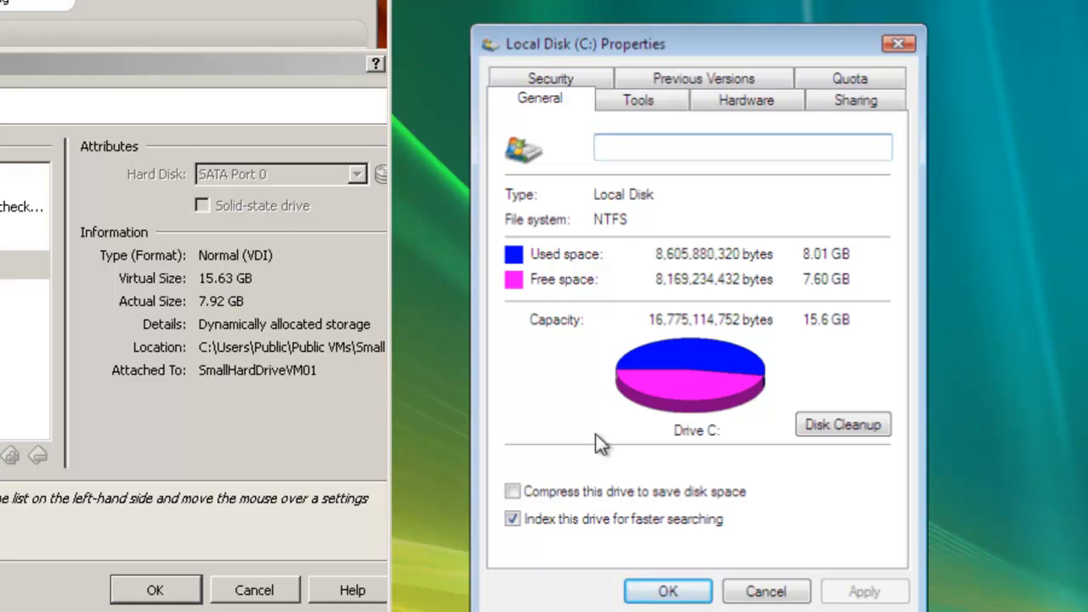